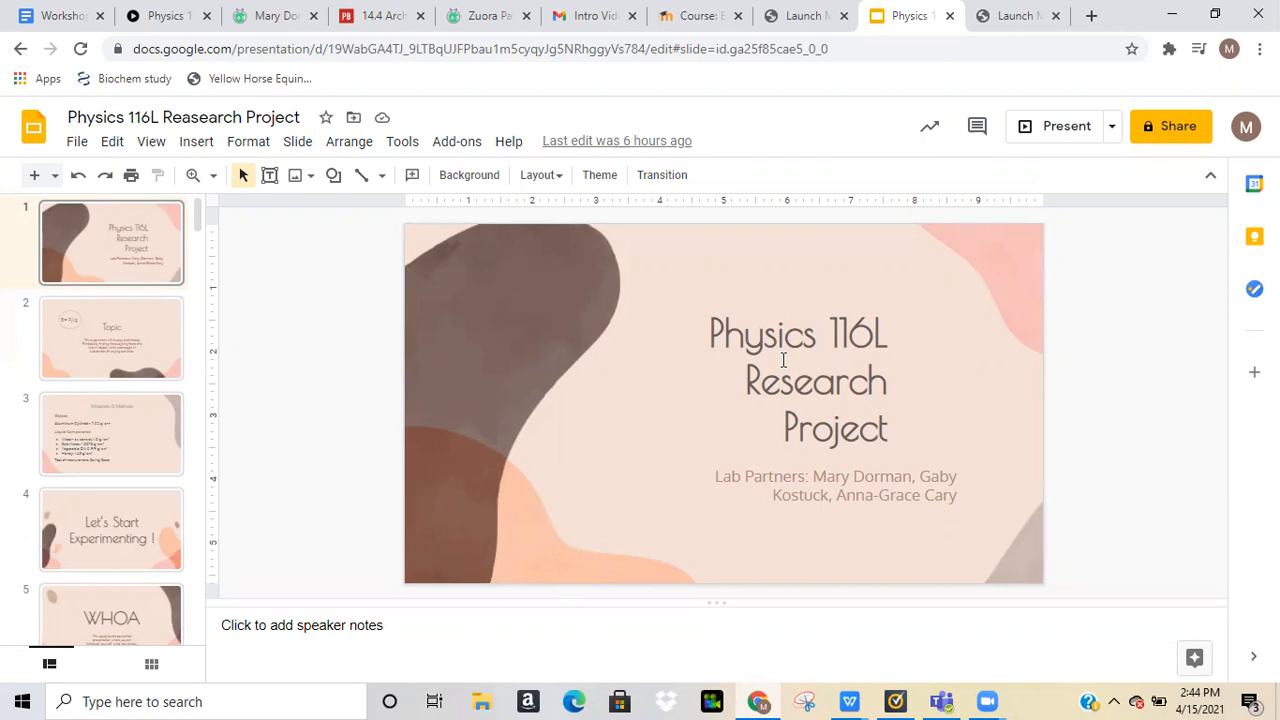
mouse_move(706, 432)
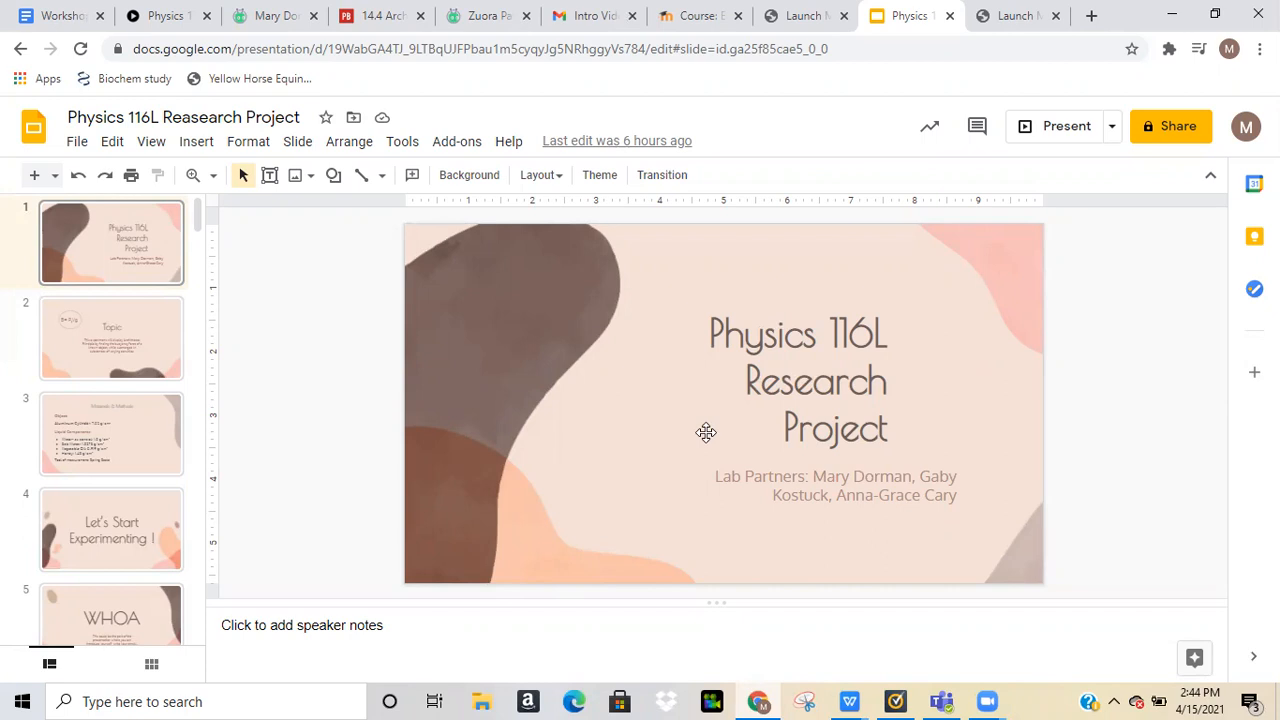
- Start presenting the Physics 116L Research Project deck full screen from the title slide
key(f11)
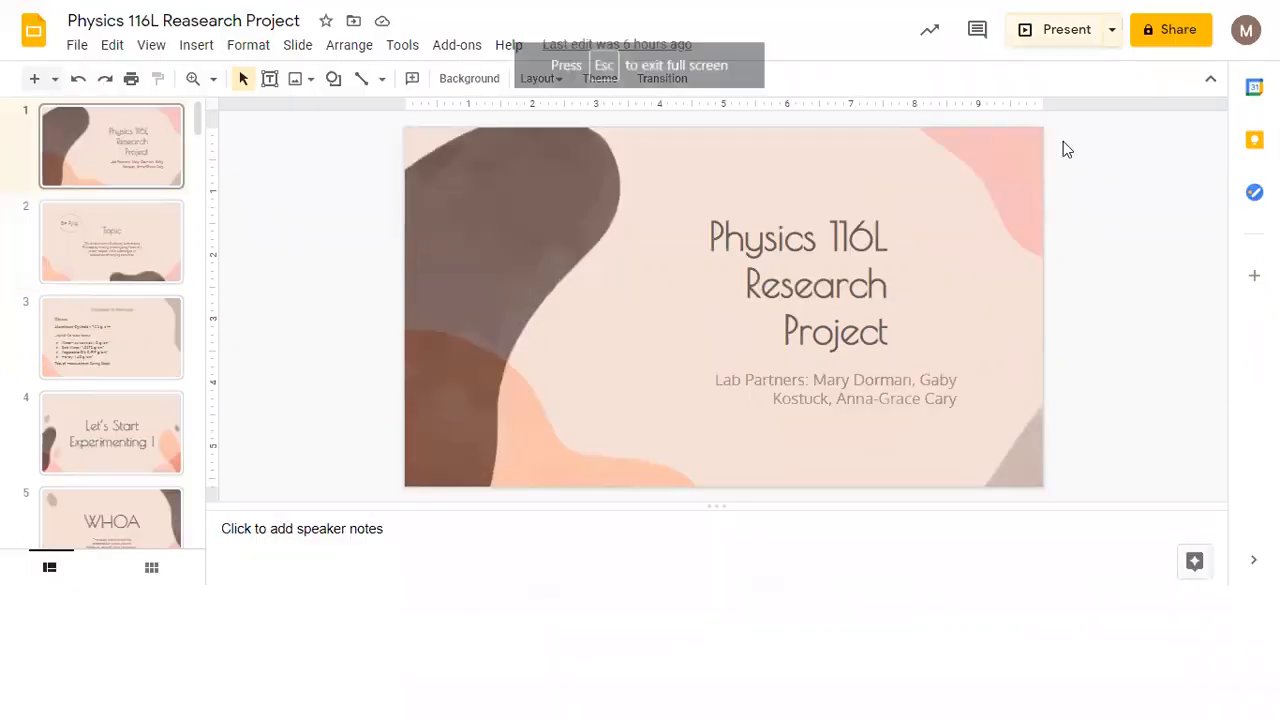
click(1066, 30)
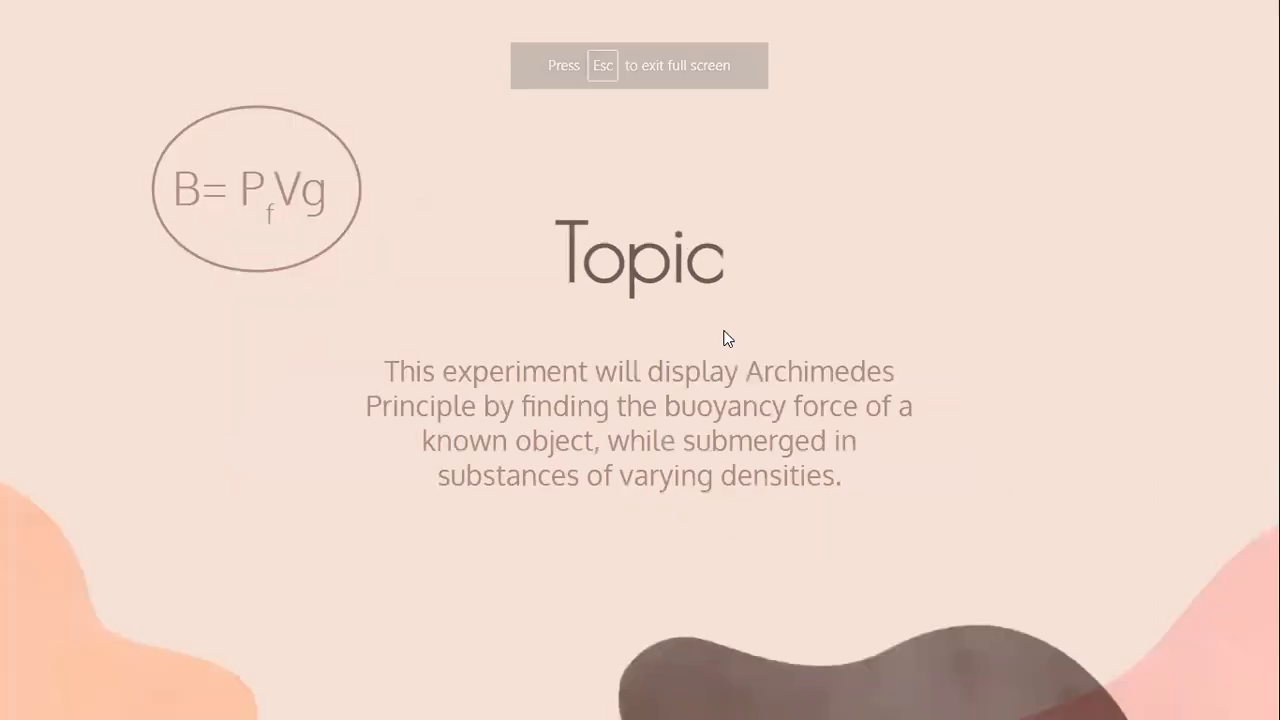